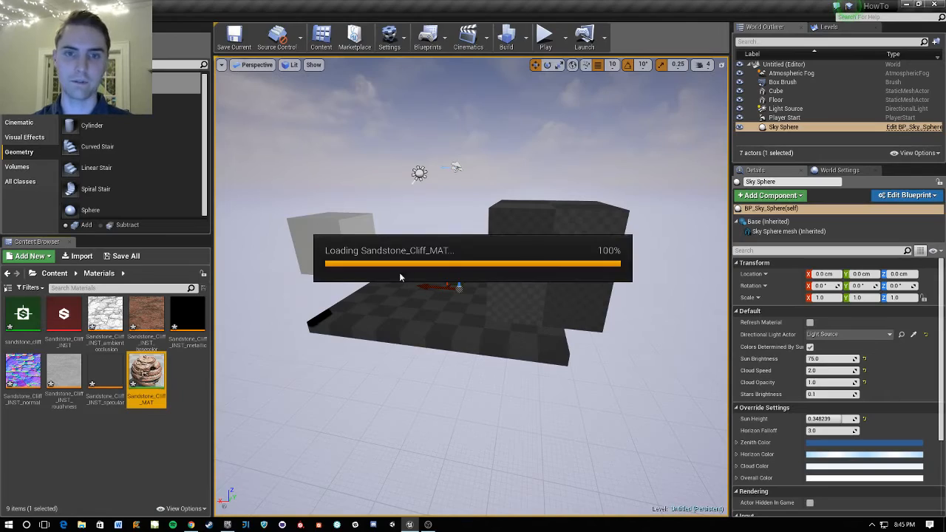
# Step: Apply Sandstone_Cliff_MAT to the box brush wall face in the viewport
pyautogui.doubleClick(146, 373)
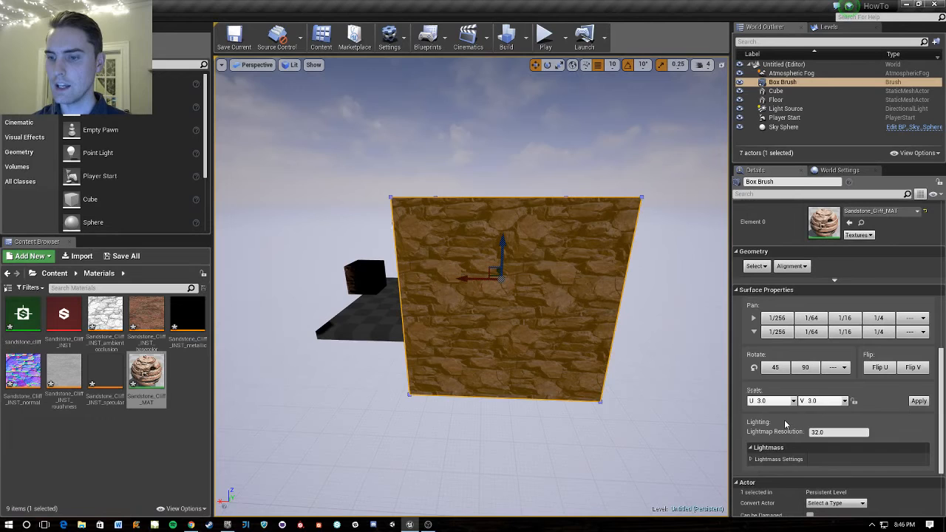
# Step: Set the brush surface U and V texture scale to 0.25
pyautogui.click(793, 401)
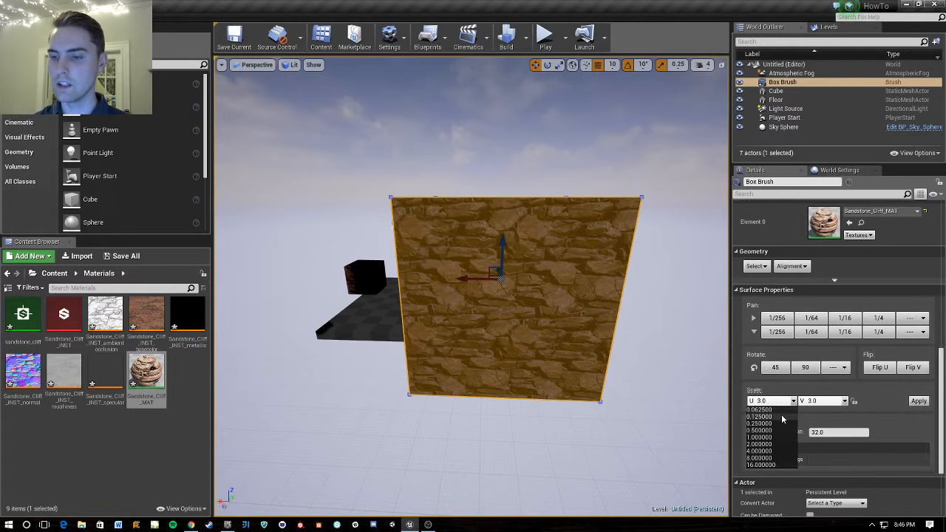
pyautogui.click(759, 422)
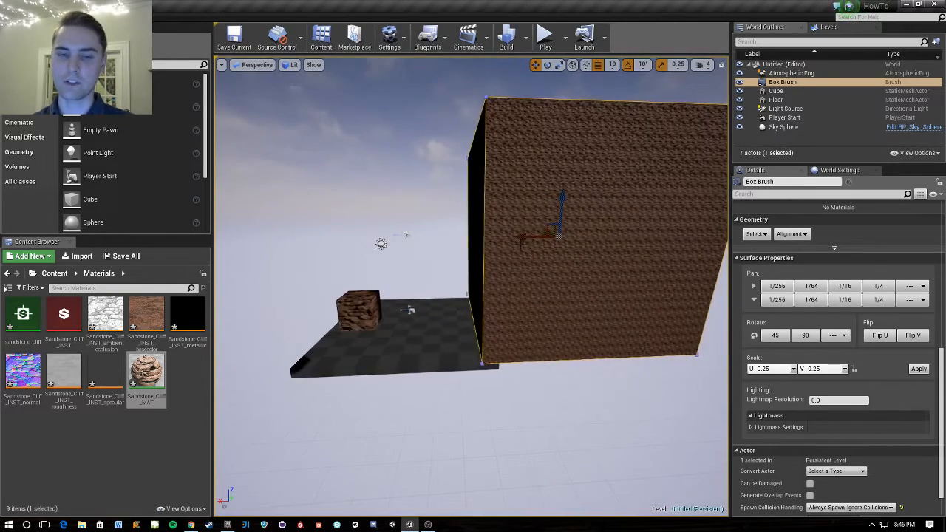
# Step: Apply the 0.25 texture scale to the brush surface
pyautogui.click(775, 90)
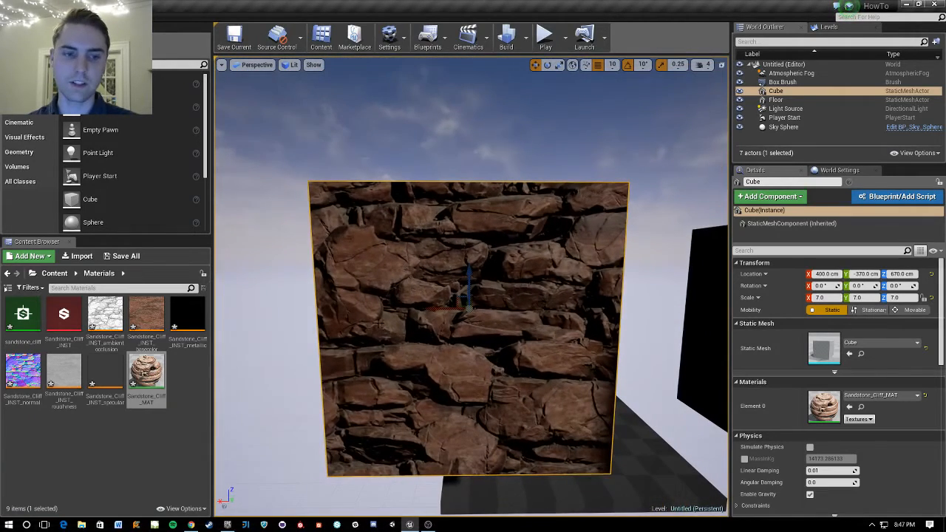
pyautogui.moveTo(145, 373)
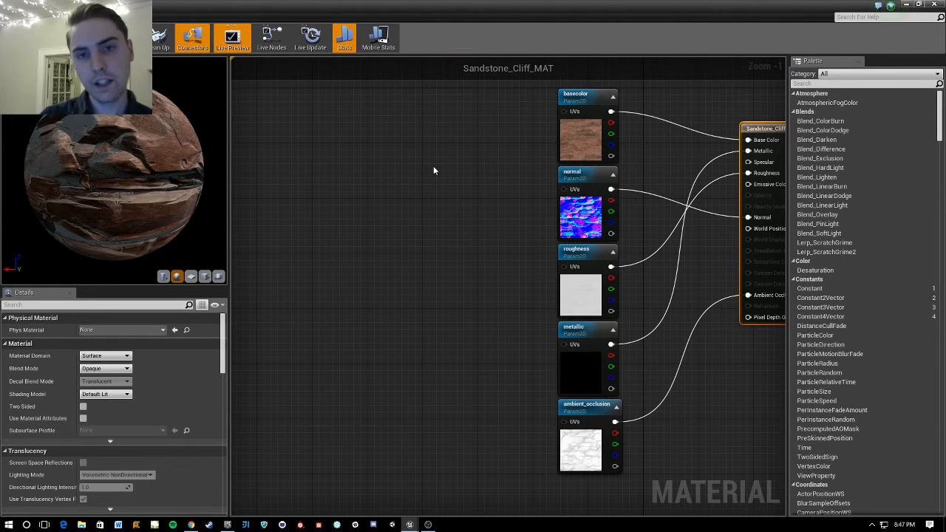
pyautogui.moveTo(415, 183)
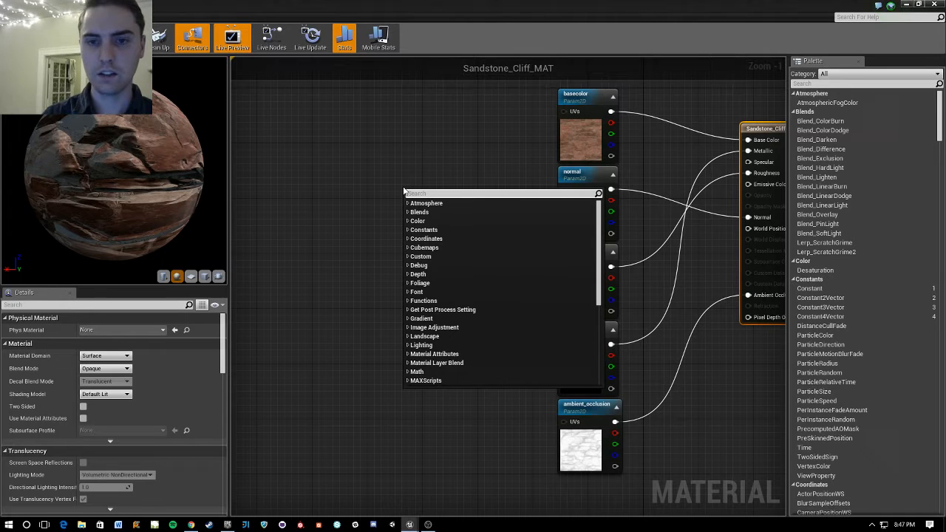
# Step: Add a TextureCoordinate node to the graph and position it lower
pyautogui.write('Texture')
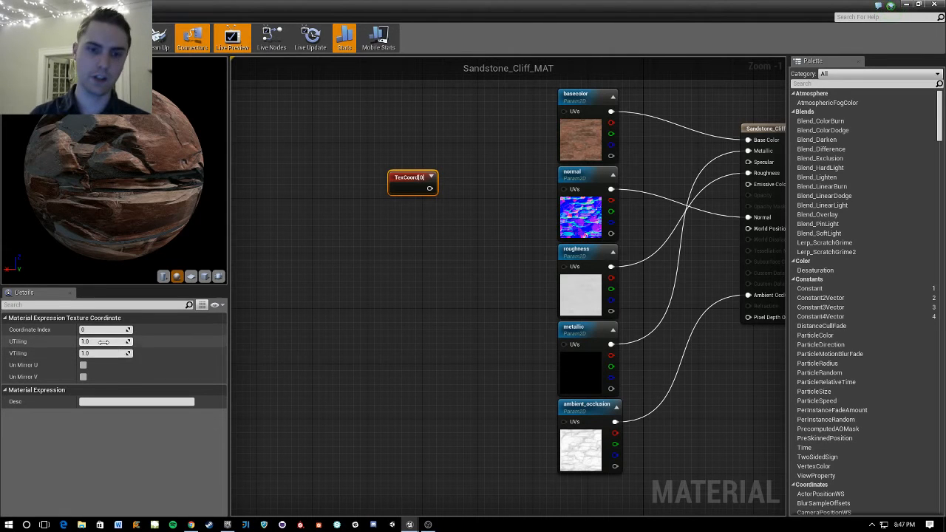
pyautogui.moveTo(413, 177); pyautogui.dragTo(405, 260)
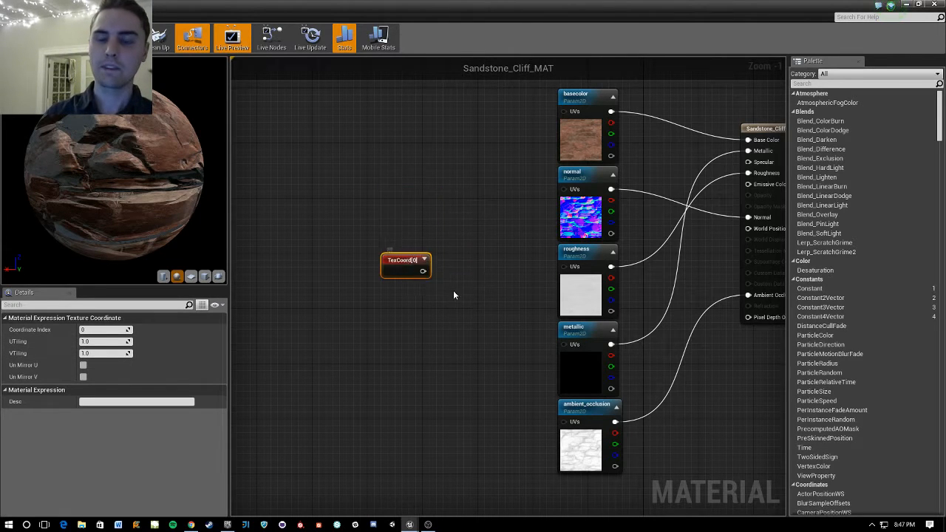
pyautogui.scroll(-3)
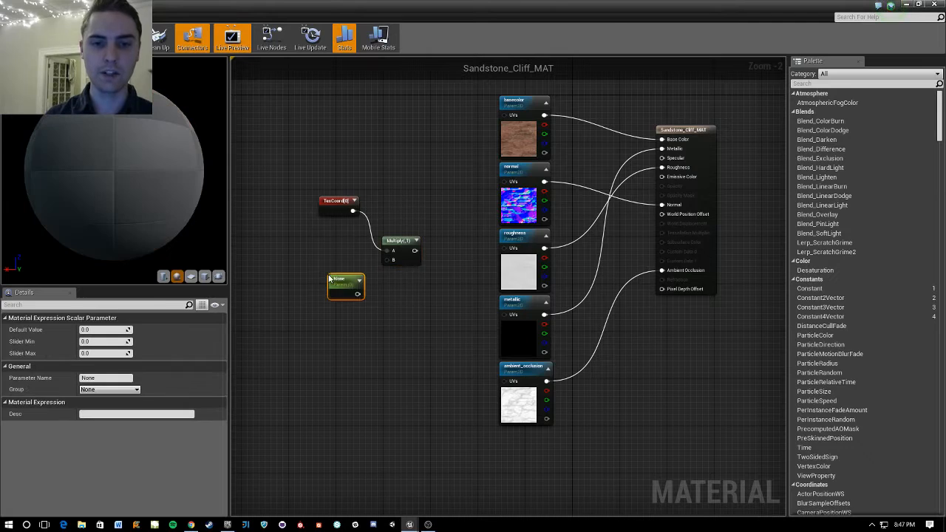
pyautogui.moveTo(346, 287)
pyautogui.write('Scale')
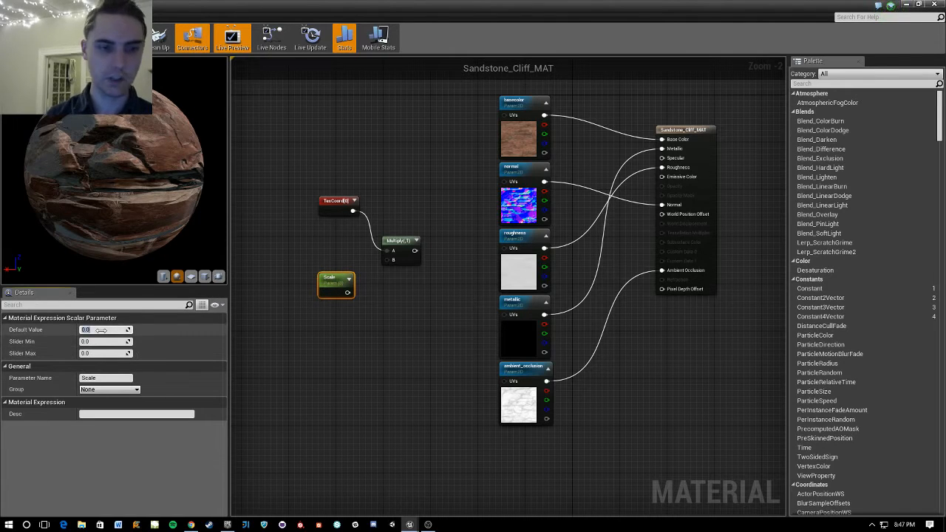
# Step: Give the Scale scalar parameter a default value of 1.0
pyautogui.write('1.0')
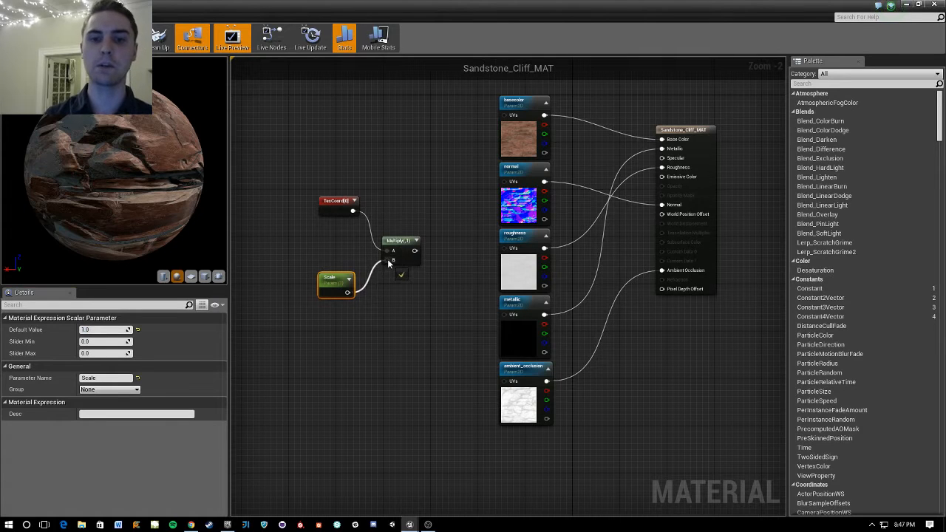
pyautogui.moveTo(396, 240)
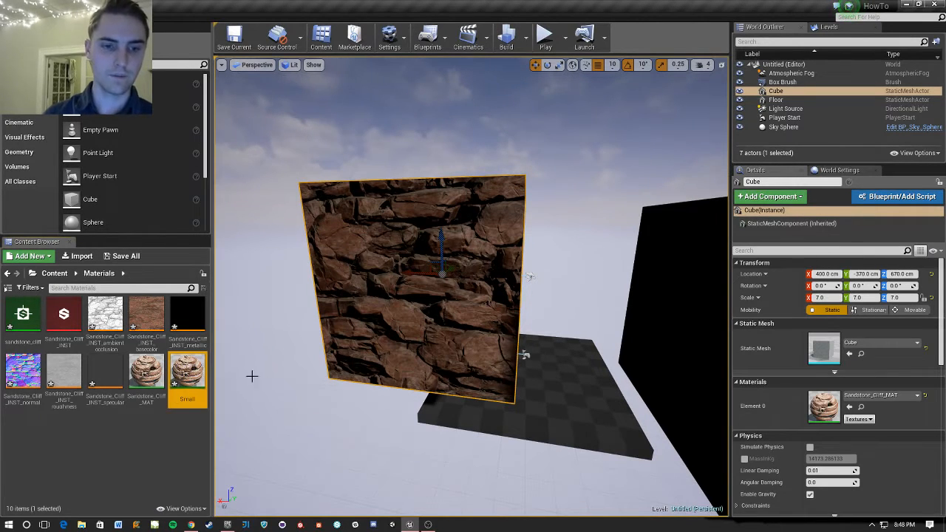
# Step: Create a Small material instance of Sandstone_Cliff_MAT with Scale set to 10.0
pyautogui.rightClick(186, 377)
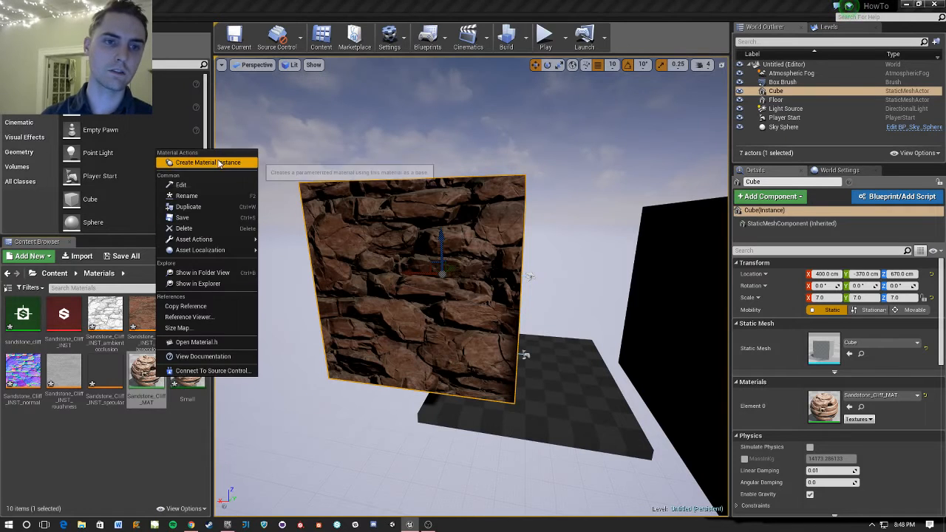
pyautogui.click(207, 161)
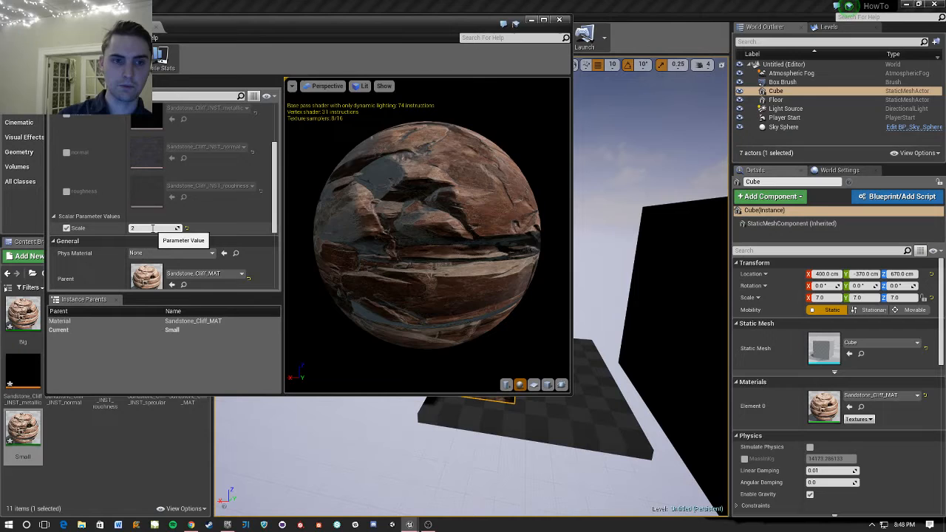
pyautogui.write('1')
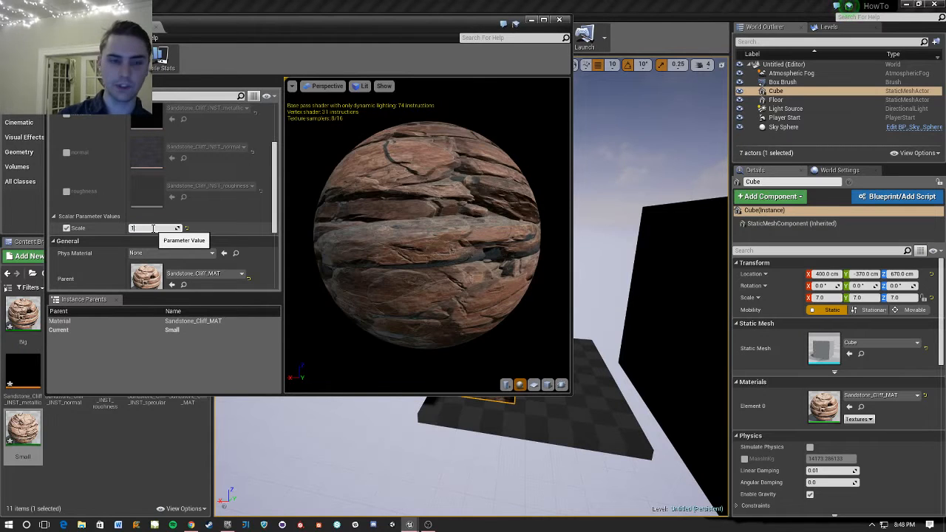
pyautogui.write('10.0')
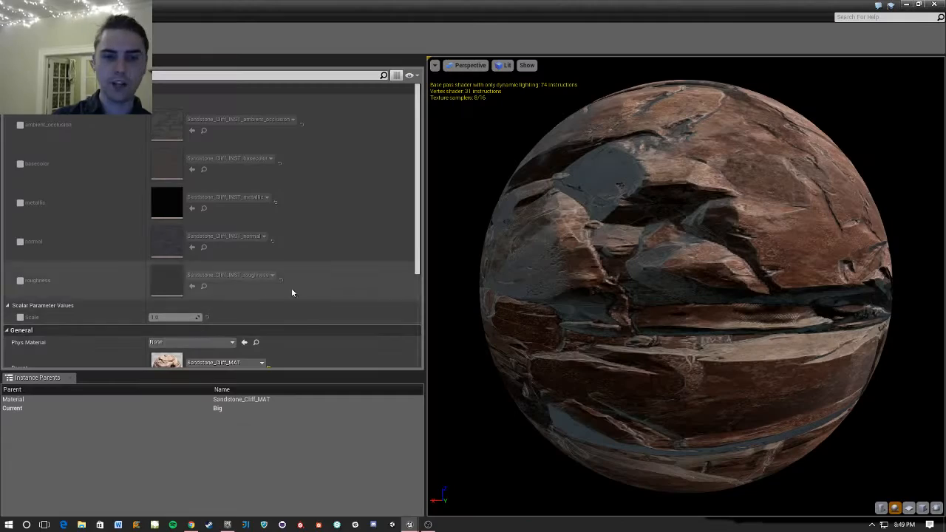
# Step: Set the Big instance's Scale scalar parameter to 0.3
pyautogui.scroll(-3)
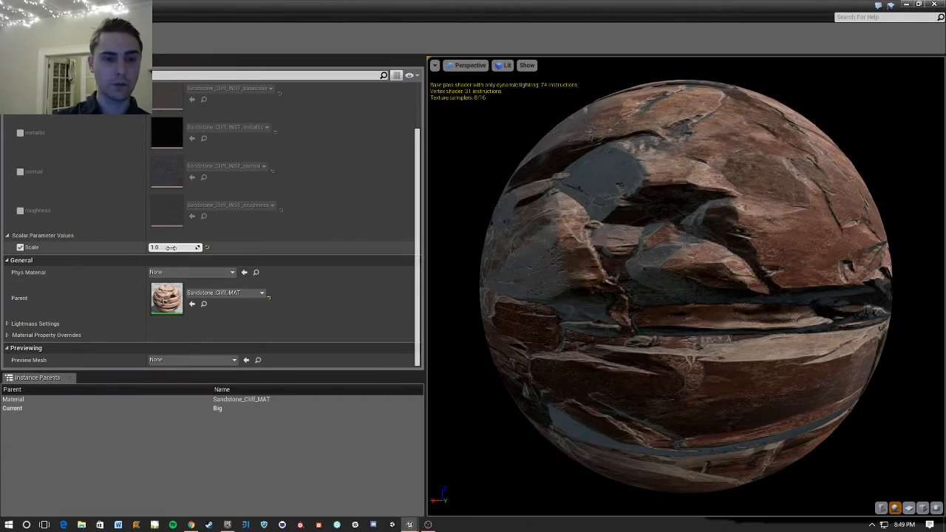
pyautogui.write('0.3')
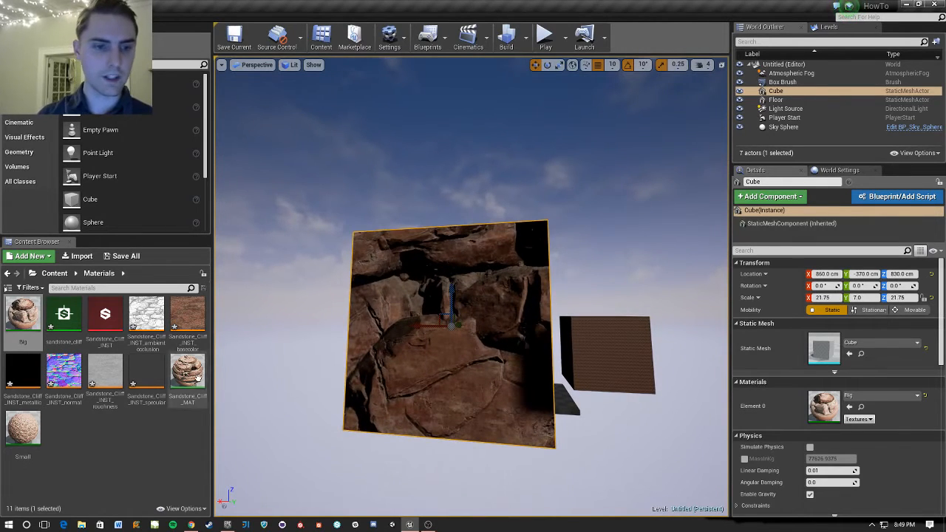
# Step: Reopen Sandstone_Cliff_MAT and nudge the TexCoord node closer to Multiply
pyautogui.doubleClick(186, 373)
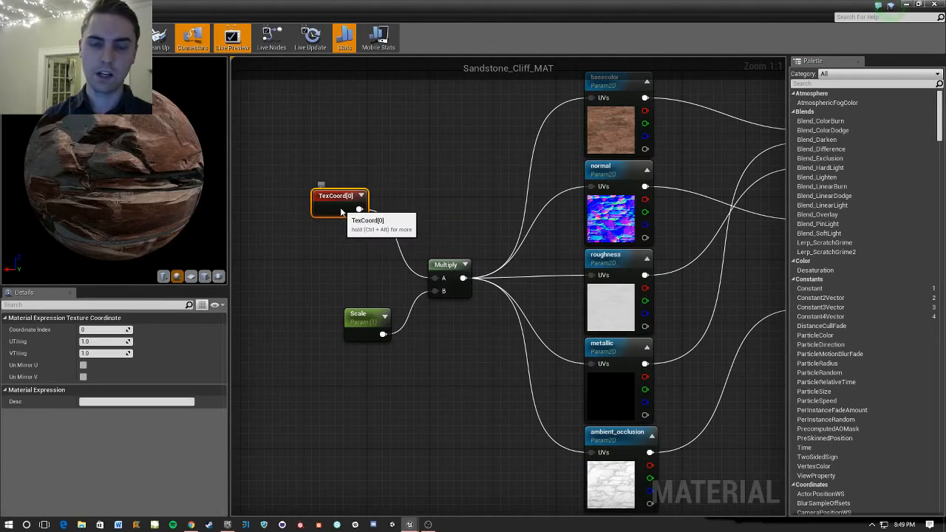
pyautogui.moveTo(340, 200); pyautogui.dragTo(348, 210)
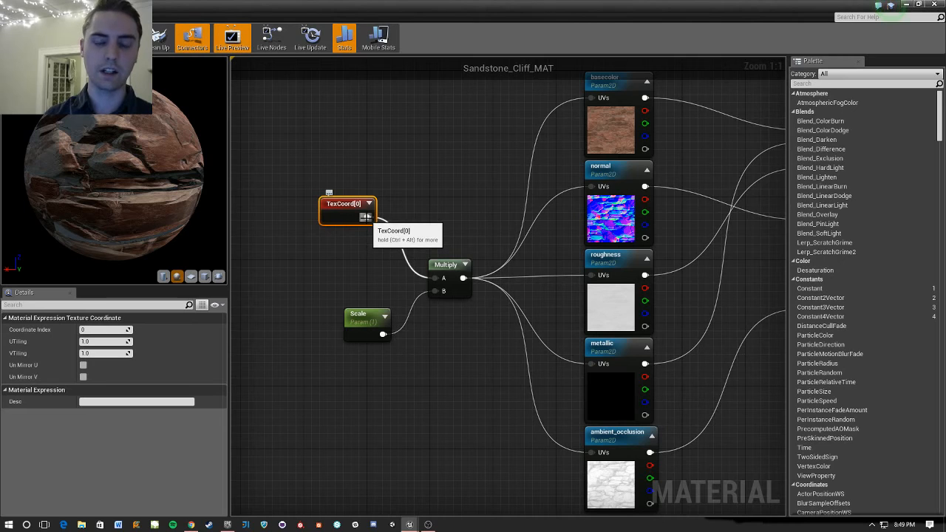
pyautogui.moveTo(410, 161)
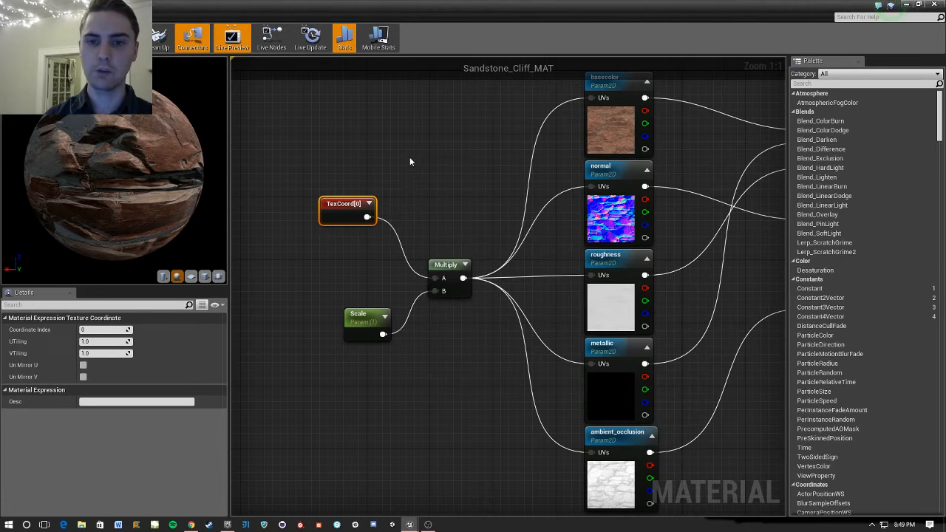
pyautogui.moveTo(347, 210); pyautogui.dragTo(364, 220)
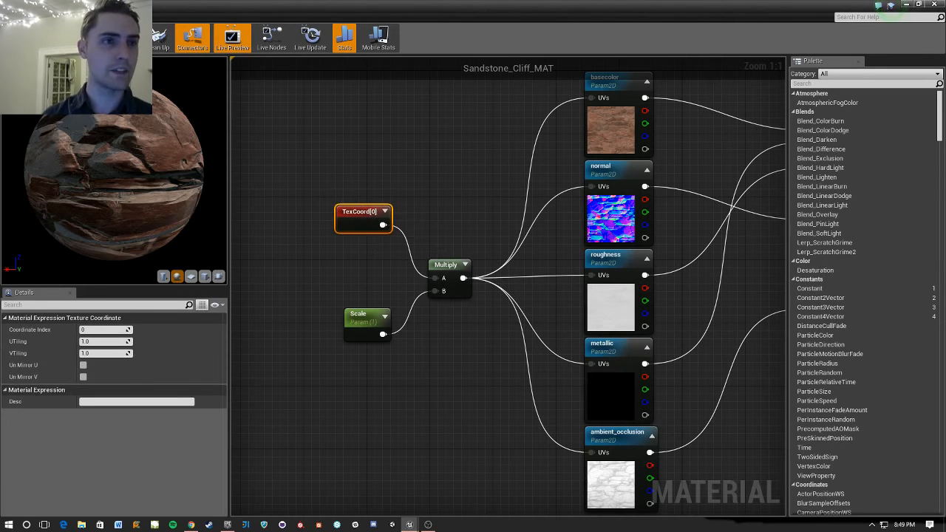